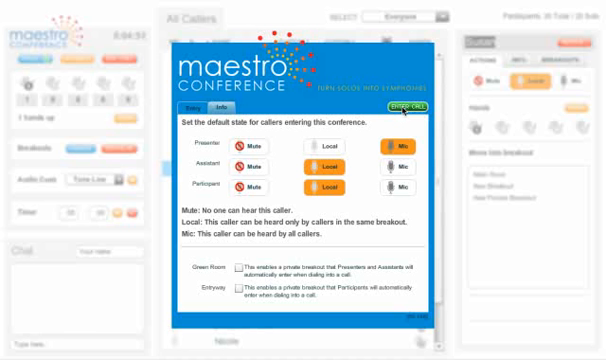
Step: Dismiss the default Presenter/Assistant/Participant caller-state settings to reach the live dashboard
click(392, 104)
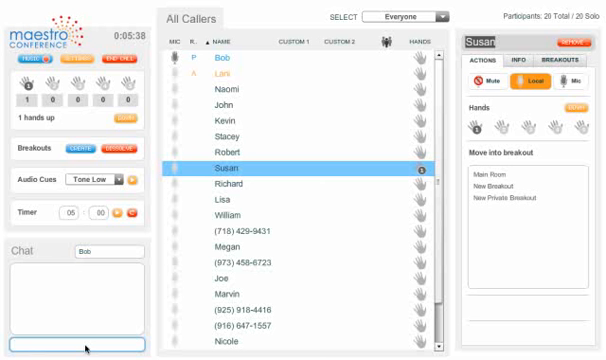
Step: Send the chat message 'Hi' to a caller
text(Hi)
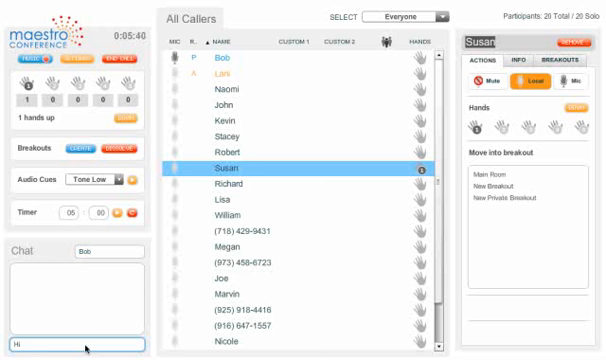
key(Return)
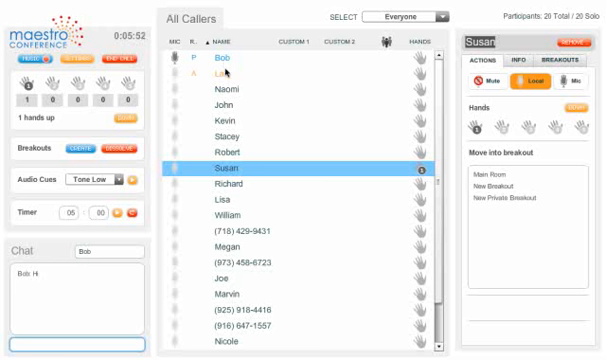
mouse_move(230, 128)
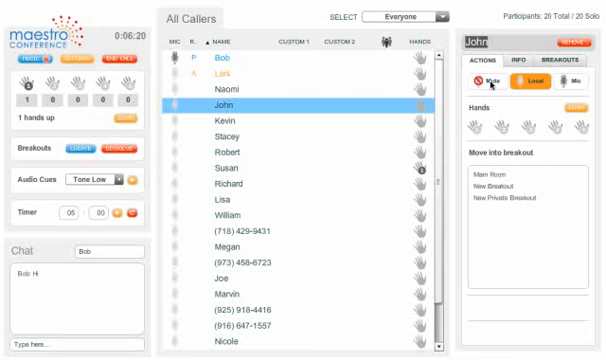
Step: Mute caller John from the All Callers list and bring up Susan's caller options
click(478, 80)
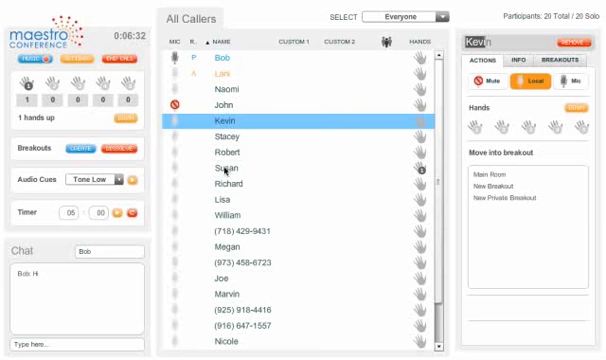
mouse_move(178, 172)
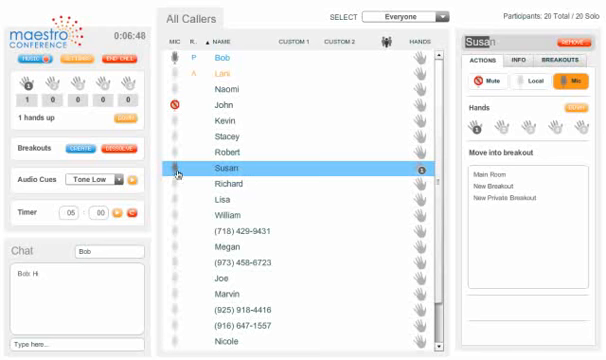
click(552, 88)
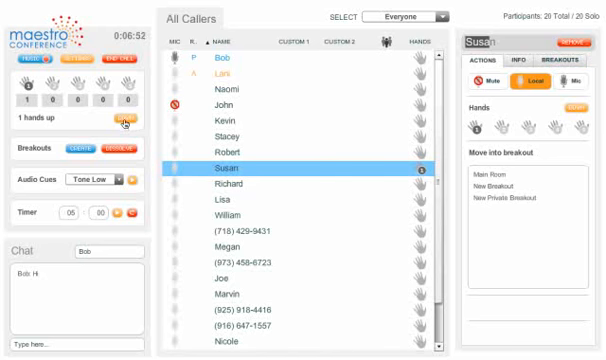
click(120, 122)
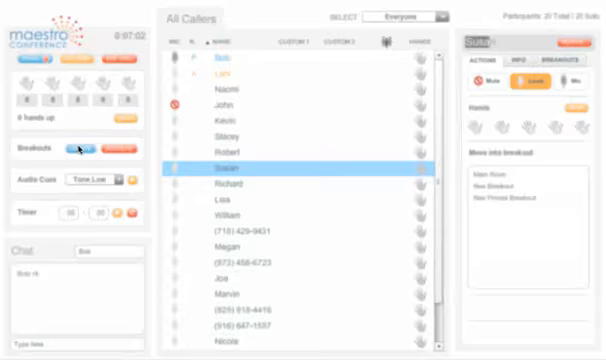
Step: Create random breakout groups of at least 4 participants each
click(84, 148)
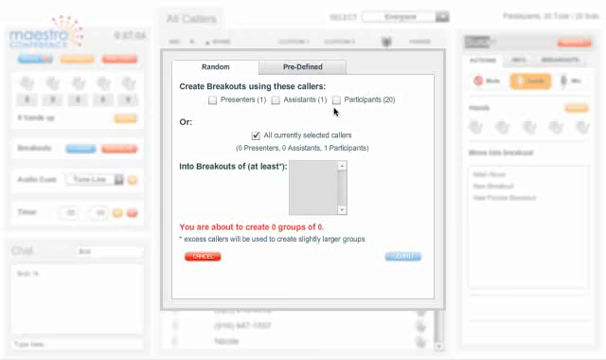
click(340, 100)
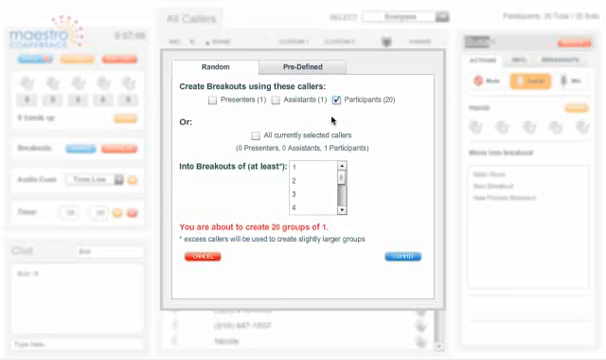
click(312, 212)
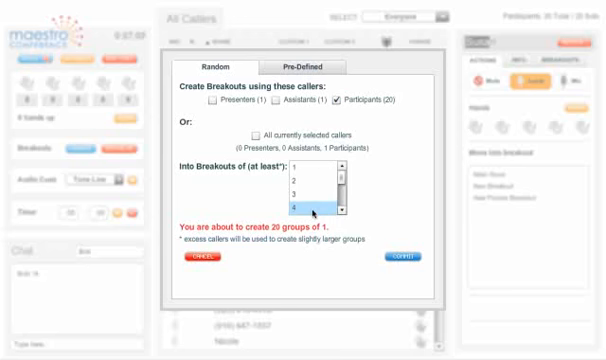
click(312, 210)
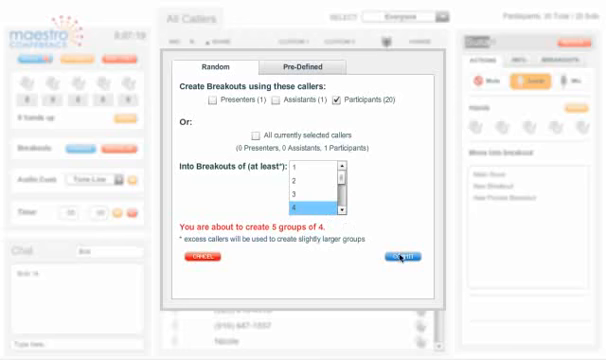
click(398, 258)
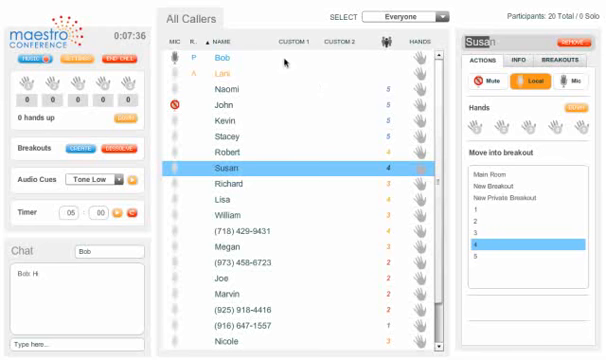
Step: Review breakout 1's roster of one staff member and four participants and send its callers in
click(224, 56)
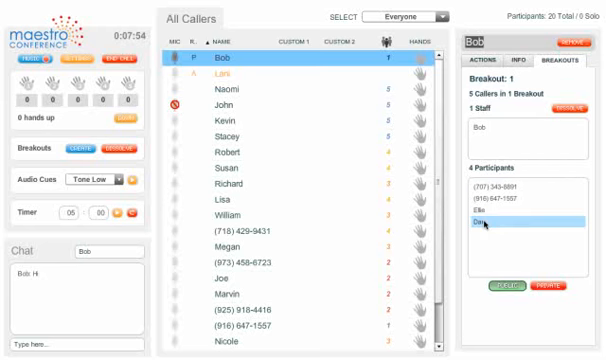
click(520, 188)
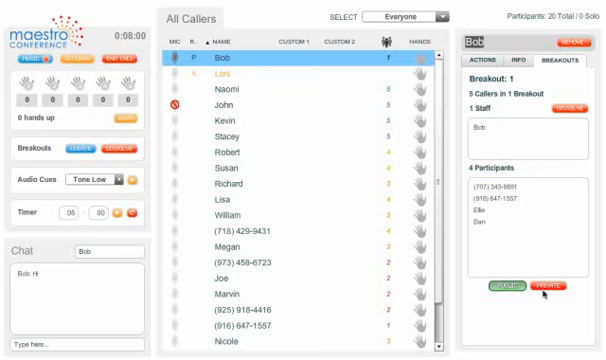
mouse_move(304, 142)
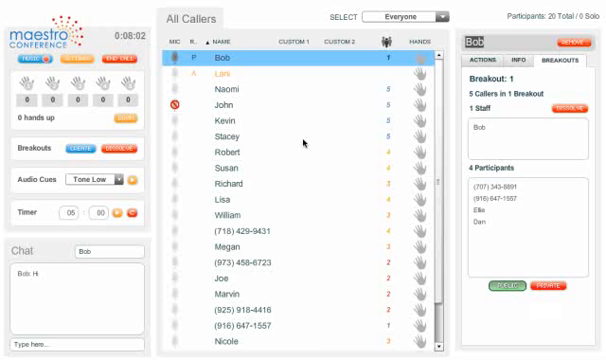
mouse_move(180, 76)
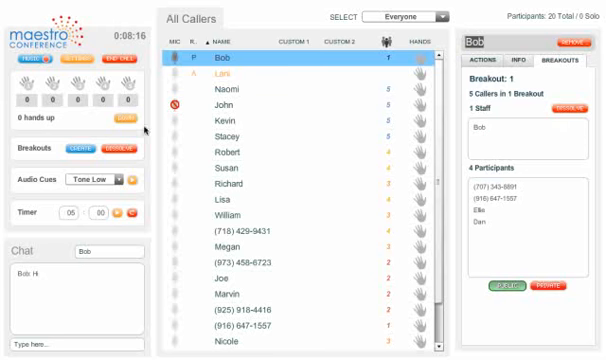
click(124, 150)
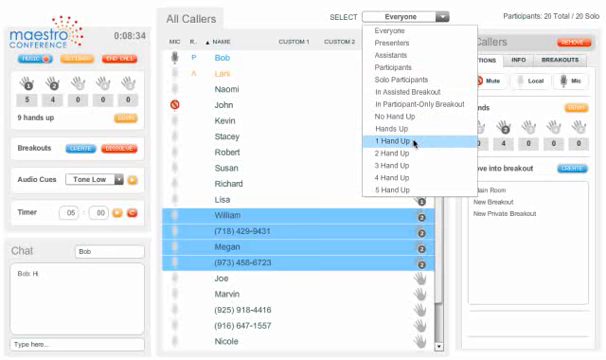
Step: Tag the callers with one hand raised as Dogs in the custom field
click(390, 152)
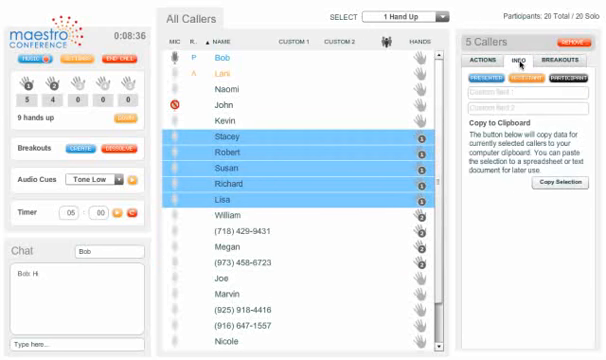
text(Dogs)
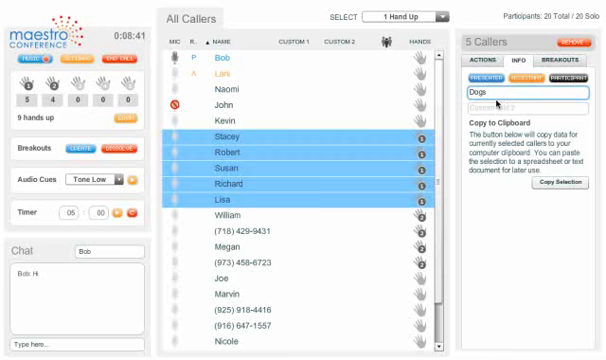
click(444, 18)
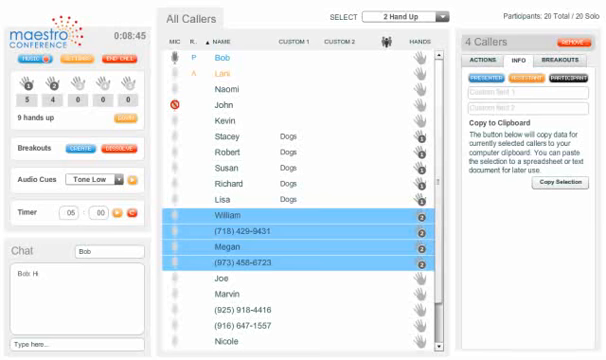
Step: Tag the callers with two hands raised as Cat in the custom field
text(Cat)
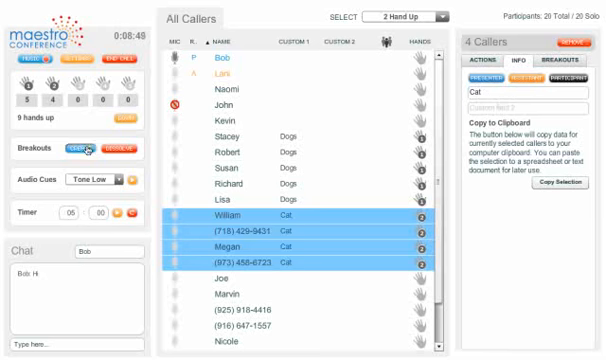
click(64, 148)
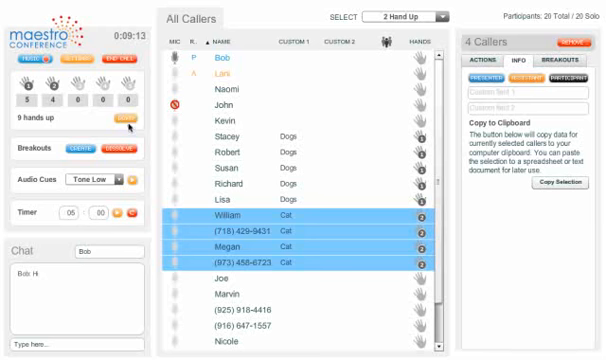
click(126, 122)
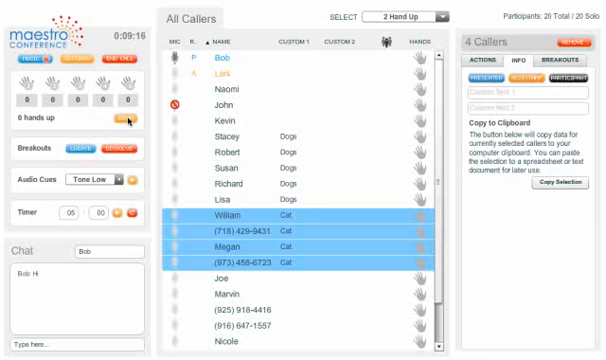